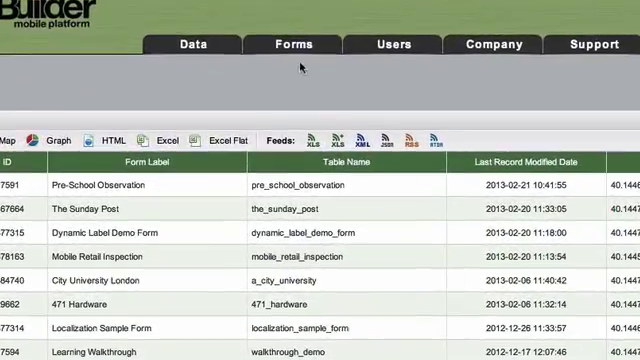
Step: Reach the Form Builder workspace from the Forms menu
{"action": "left_click", "coordinate": [290, 44]}
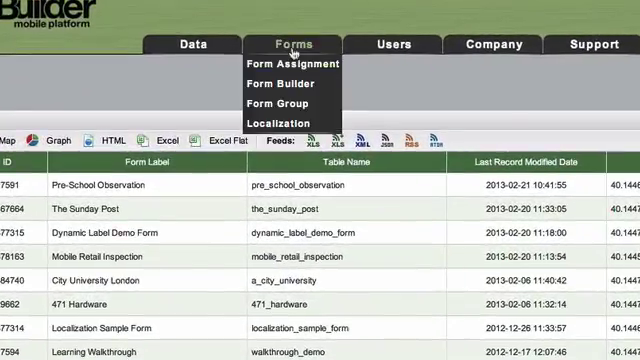
{"action": "mouse_move", "coordinate": [280, 84]}
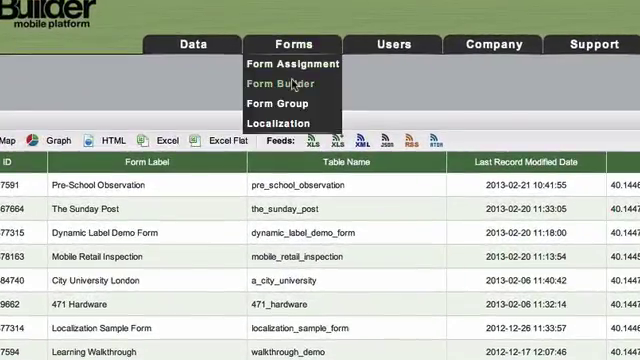
{"action": "left_click", "coordinate": [272, 84]}
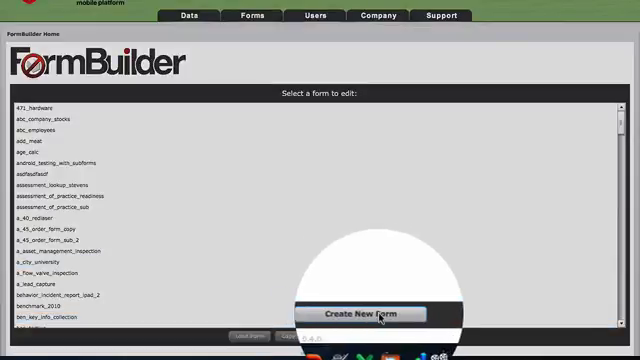
Step: Start a new form via Create New Form in the form-selection dialog
{"action": "left_click", "coordinate": [358, 314]}
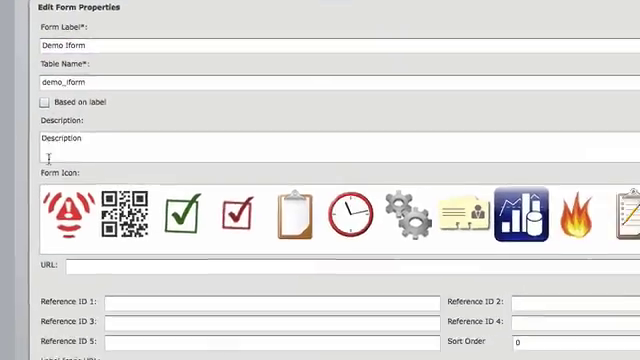
Step: Choose the gears picture as the Demo Form's icon in Edit Form Properties
{"action": "scroll", "scroll_direction": "down", "scroll_amount": 3}
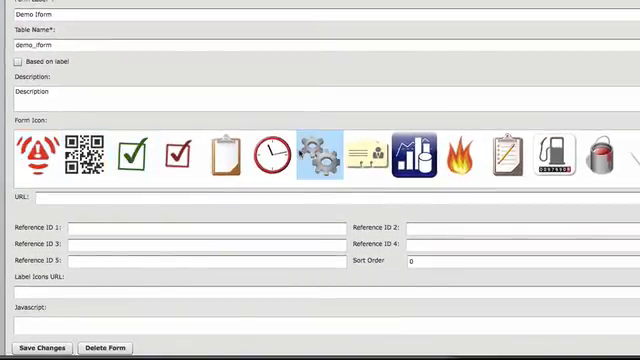
{"action": "left_click", "coordinate": [408, 150]}
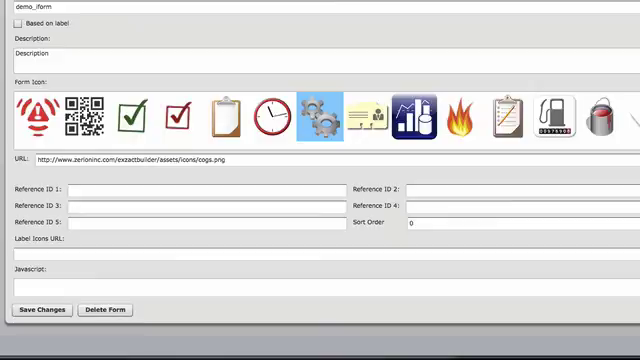
{"action": "scroll", "scroll_direction": "down", "scroll_amount": 3}
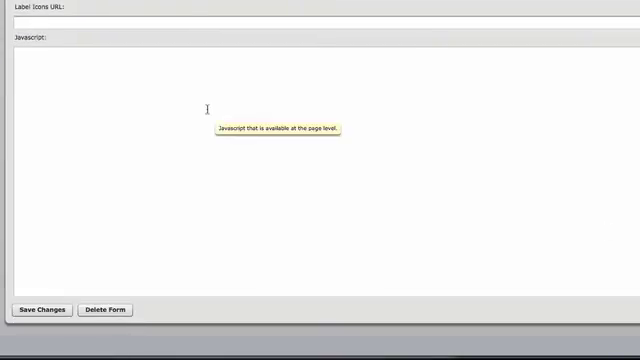
{"action": "mouse_move", "coordinate": [568, 128]}
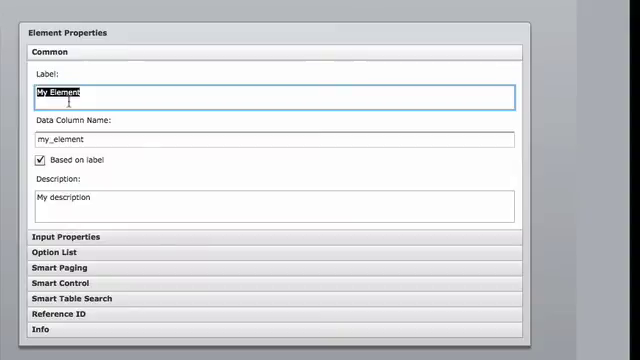
Step: Label the first element 'First Name', keeping the data column based on the label
{"action": "type", "text": "First N"}
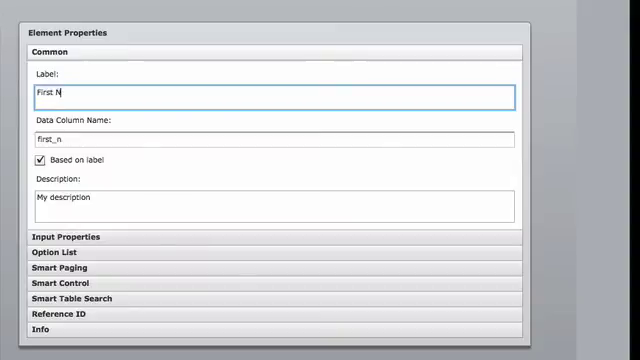
{"action": "type", "text": "ame"}
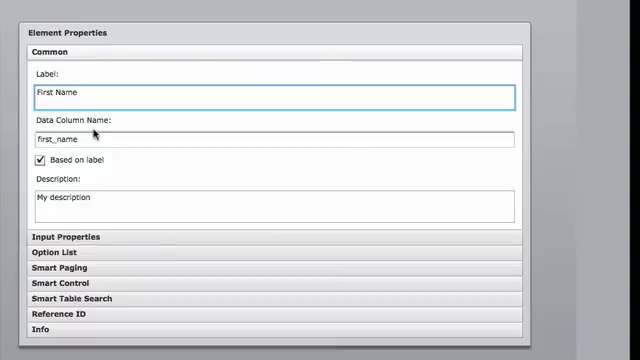
{"action": "left_click", "coordinate": [80, 94]}
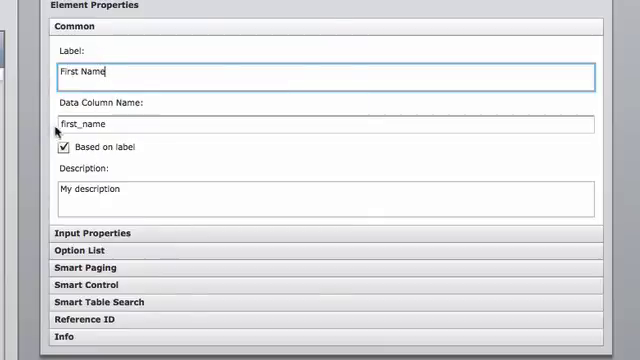
{"action": "mouse_move", "coordinate": [64, 188]}
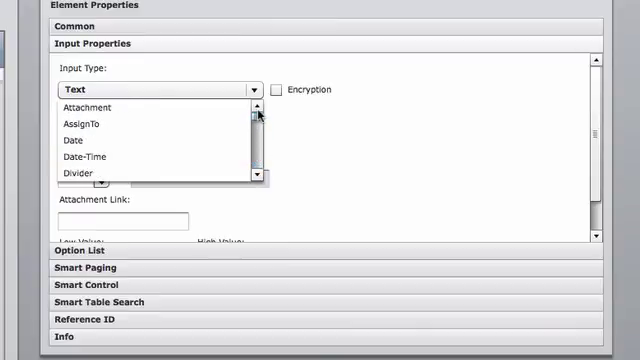
Step: Mark the First Name text input as Required in Input Properties
{"action": "scroll", "scroll_direction": "down", "scroll_amount": 3}
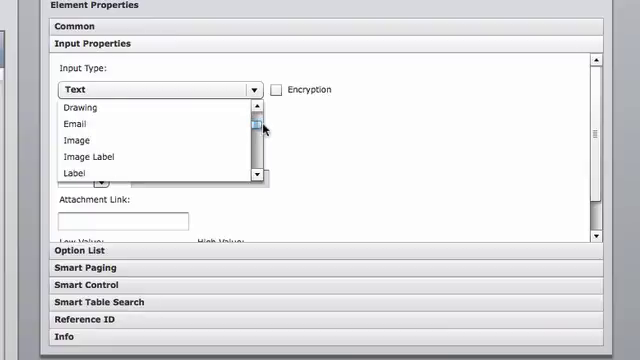
{"action": "scroll", "scroll_direction": "down", "scroll_amount": 3}
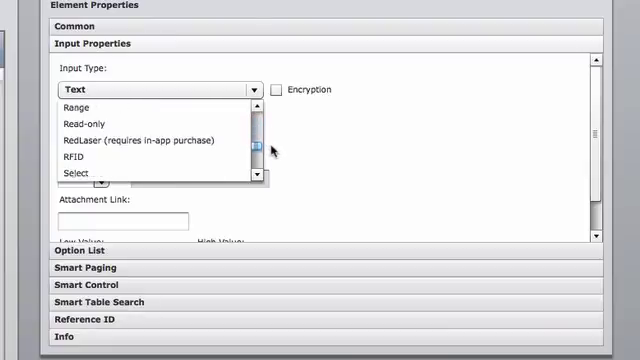
{"action": "scroll", "scroll_direction": "down", "scroll_amount": 3}
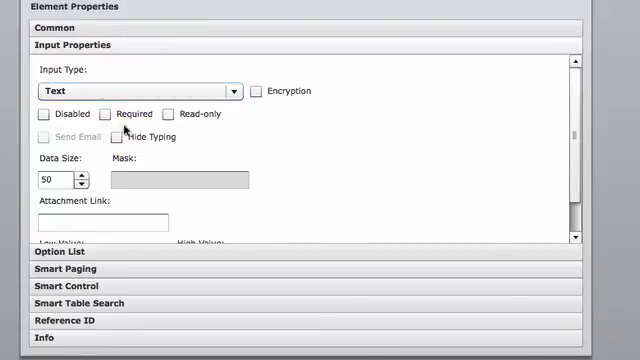
{"action": "left_click", "coordinate": [104, 114]}
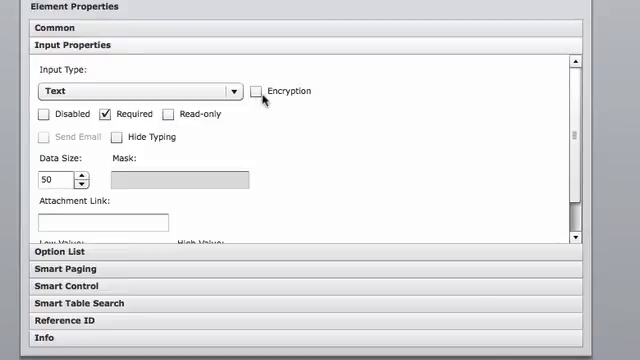
{"action": "mouse_move", "coordinate": [148, 136]}
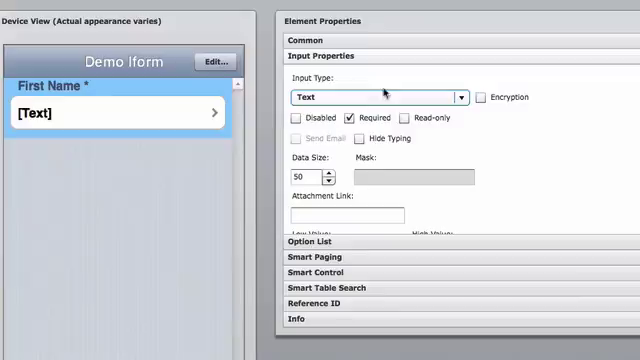
Step: Confirm Text as the input type for the First Name element
{"action": "left_click", "coordinate": [310, 40]}
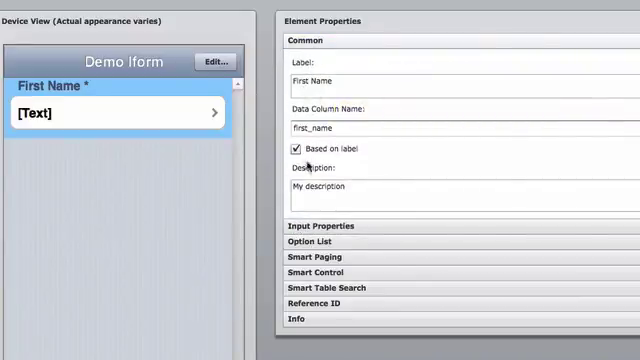
{"action": "left_click", "coordinate": [320, 224]}
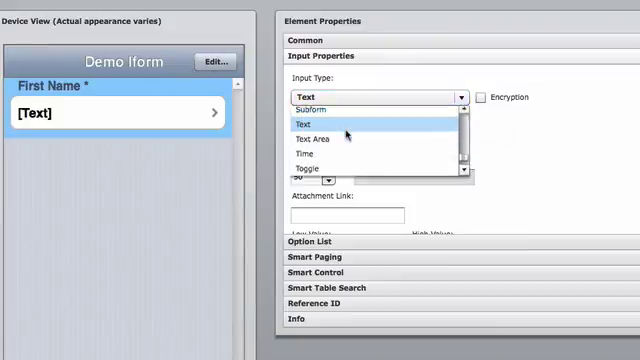
{"action": "left_click", "coordinate": [304, 124]}
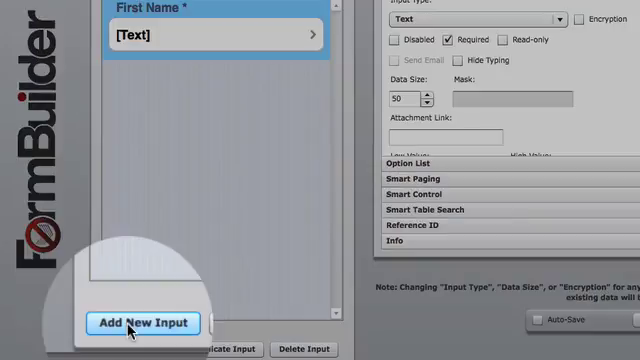
Step: Add a new input labelled 'Last Name' with data column last_name
{"action": "left_click", "coordinate": [140, 324]}
{"action": "type", "text": "L"}
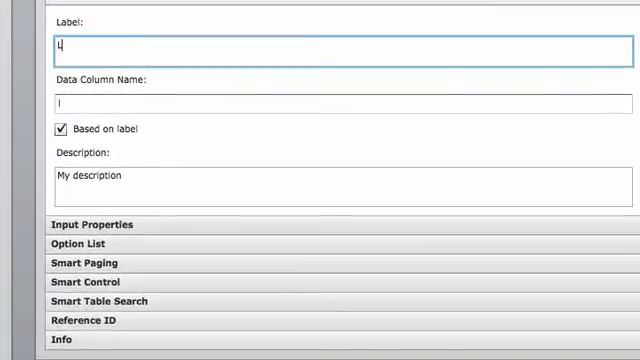
{"action": "type", "text": "ast Na"}
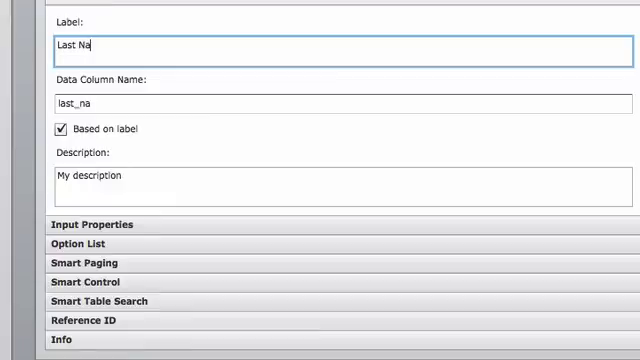
{"action": "type", "text": "me"}
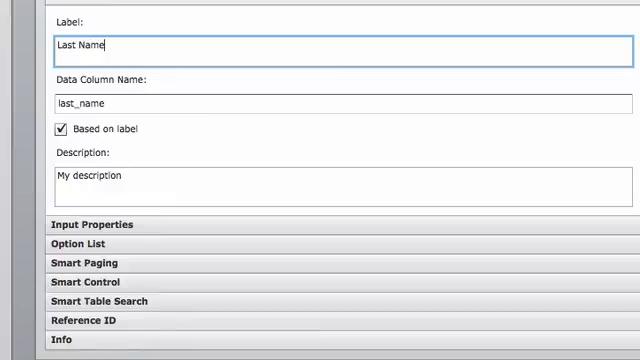
Step: Keep Last Name as a Text input and mark it Required
{"action": "left_click", "coordinate": [90, 222]}
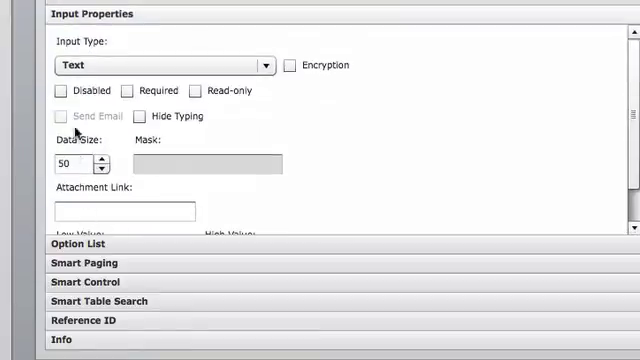
{"action": "left_click", "coordinate": [268, 64]}
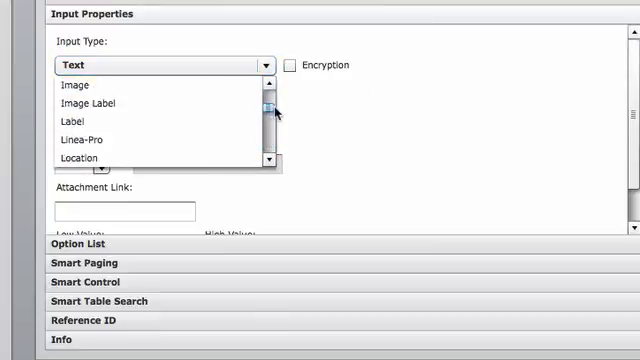
{"action": "scroll", "scroll_direction": "down", "scroll_amount": 3}
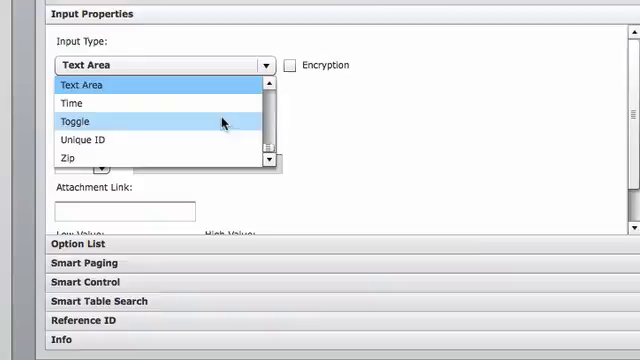
{"action": "scroll", "scroll_direction": "up", "scroll_amount": 3}
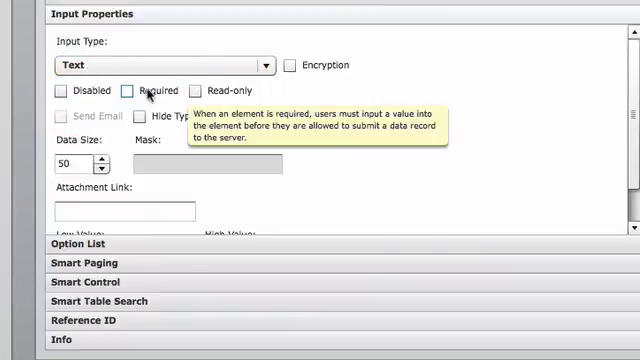
{"action": "left_click", "coordinate": [128, 94]}
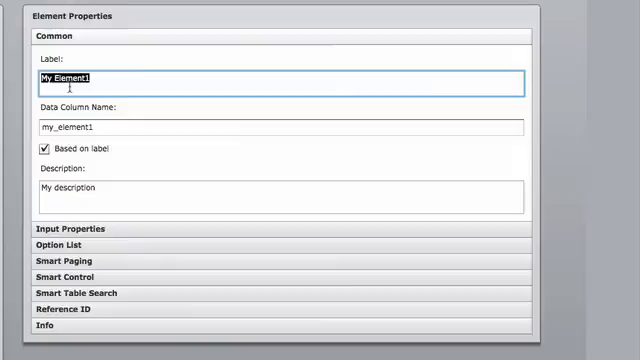
Step: Relabel the element as Company, set it to Text and make it Required
{"action": "type", "text": "Ca"}
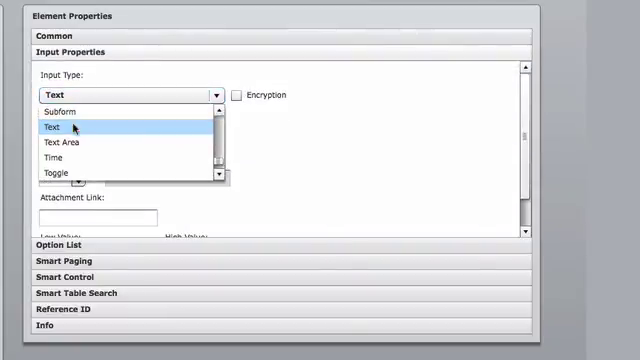
{"action": "left_click", "coordinate": [56, 128]}
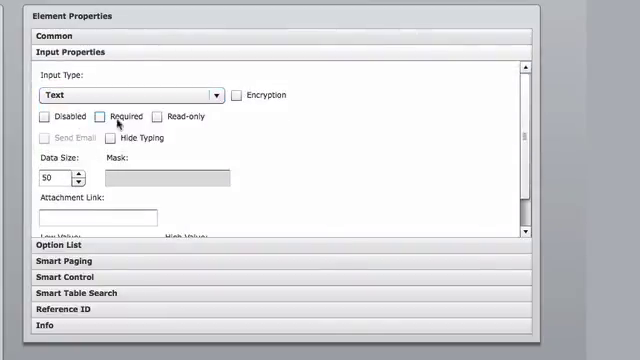
{"action": "left_click", "coordinate": [98, 116]}
{"action": "type", "text": "W"}
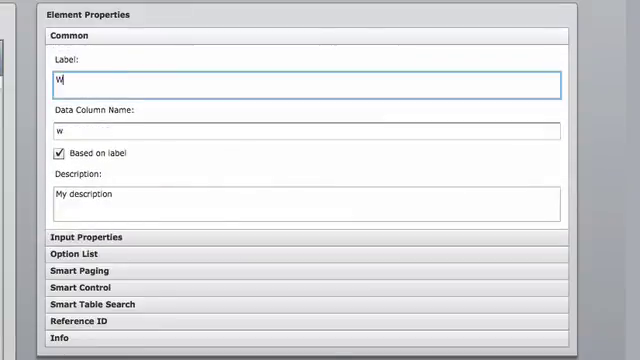
Step: Label the new input 'What is your phone number?'
{"action": "type", "text": "hat is your phon"}
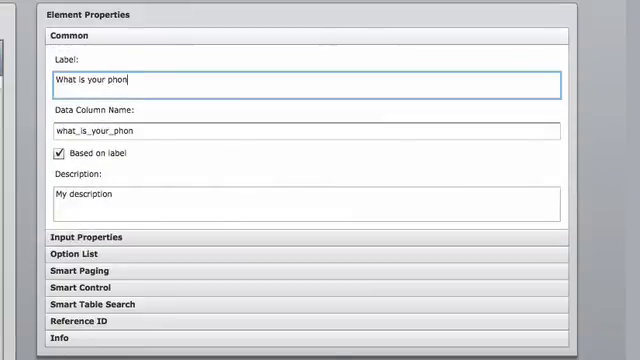
{"action": "type", "text": "e number"}
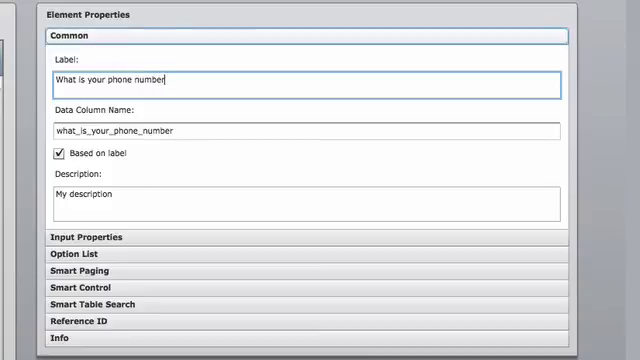
{"action": "type", "text": "?"}
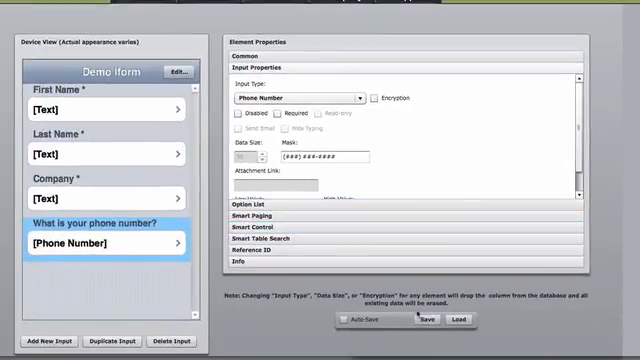
Step: Save the Demo Form with its four configured inputs
{"action": "left_click", "coordinate": [424, 318]}
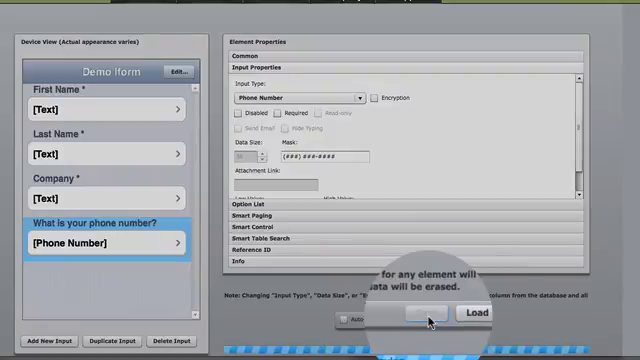